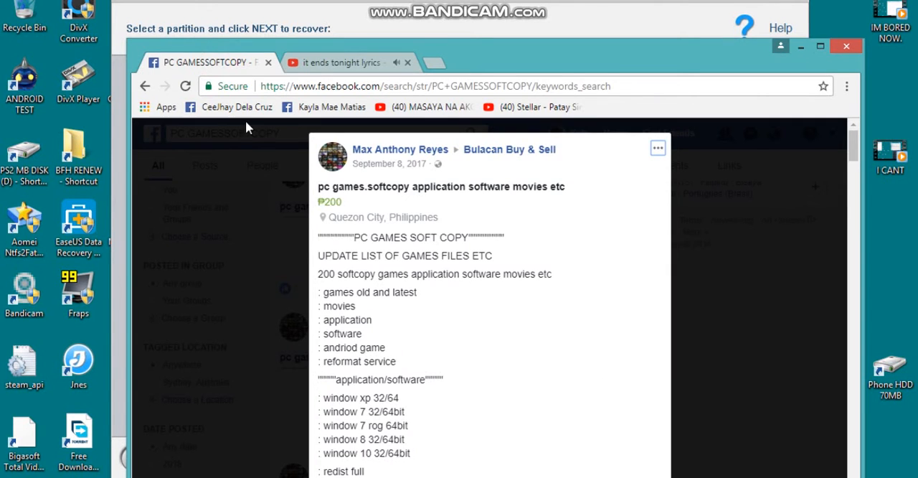
mouse_move(505, 301)
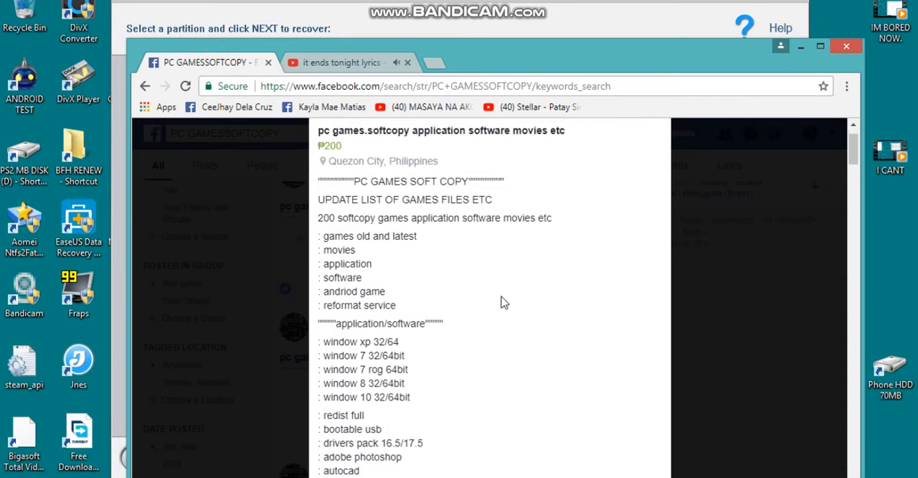
Step: Scroll through the current page and switch to the Facebook news feed tab
scroll("up", 3)
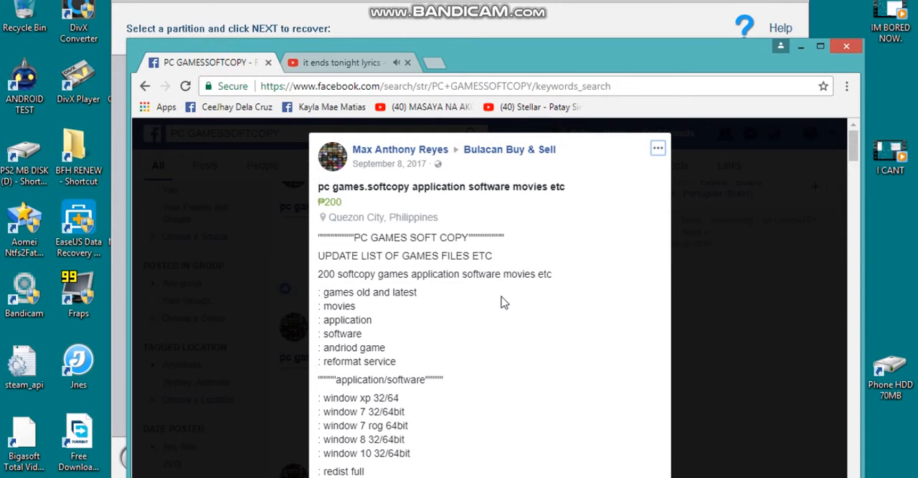
scroll("down", 3)
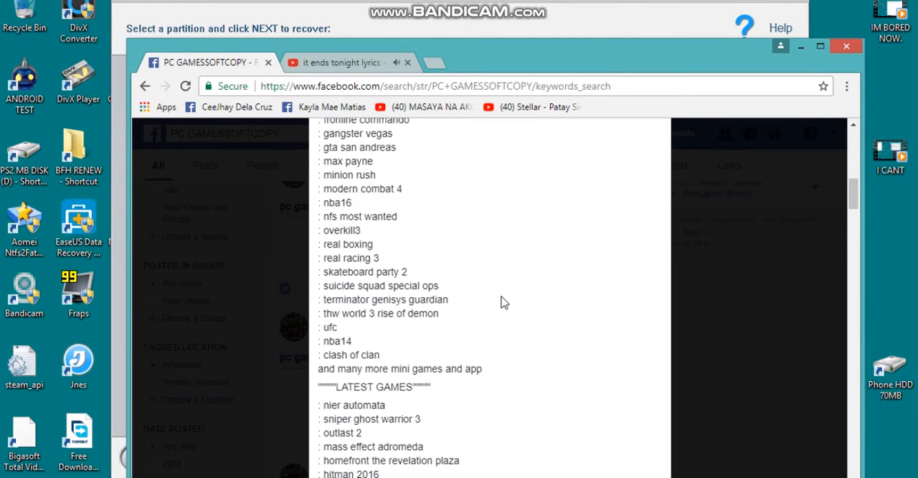
scroll("up", 3)
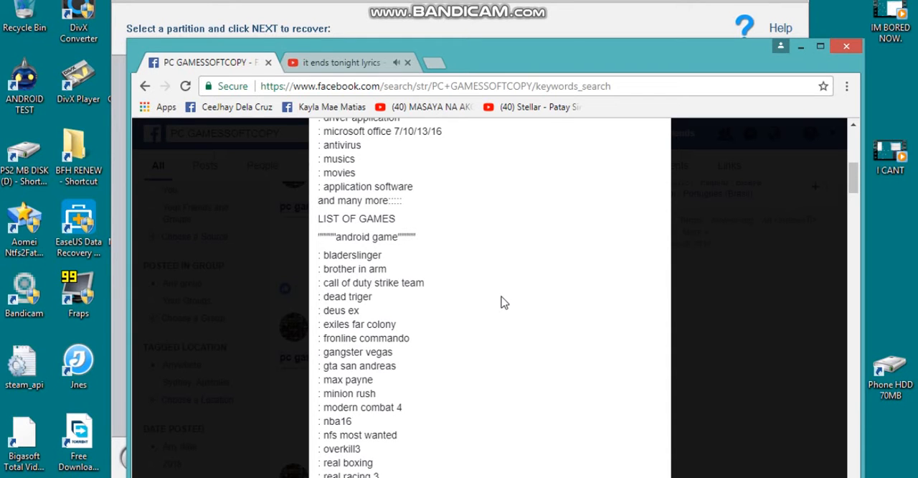
scroll("up", 3)
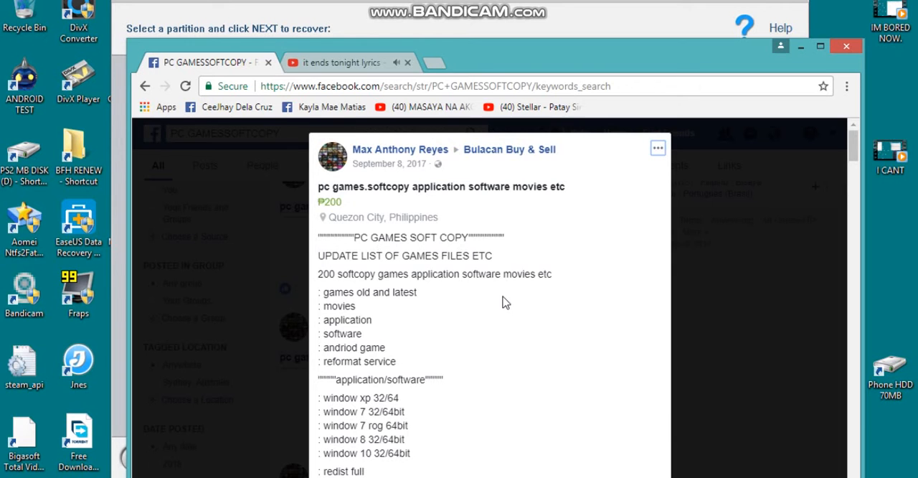
scroll("down", 3)
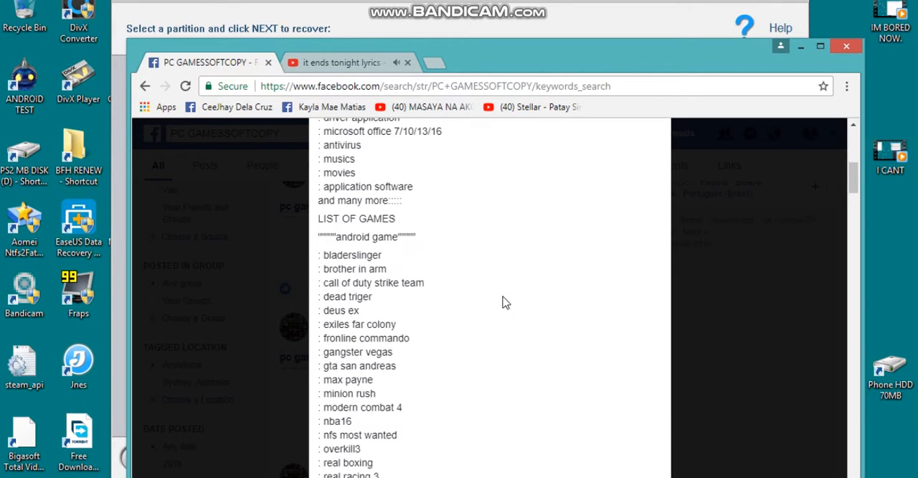
scroll("down", 3)
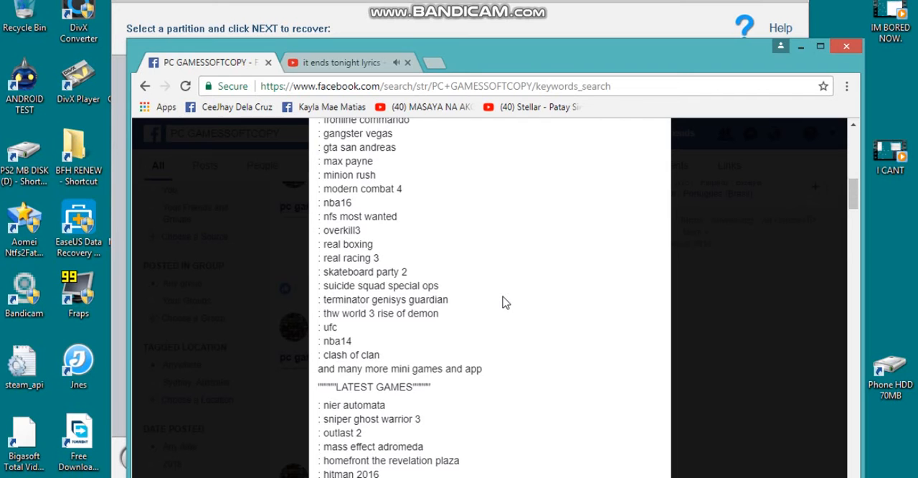
scroll("down", 3)
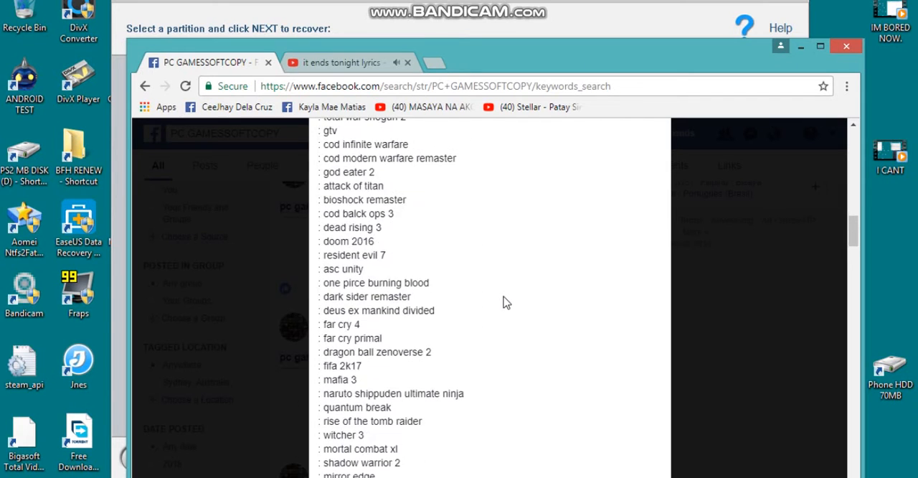
scroll("up", 3)
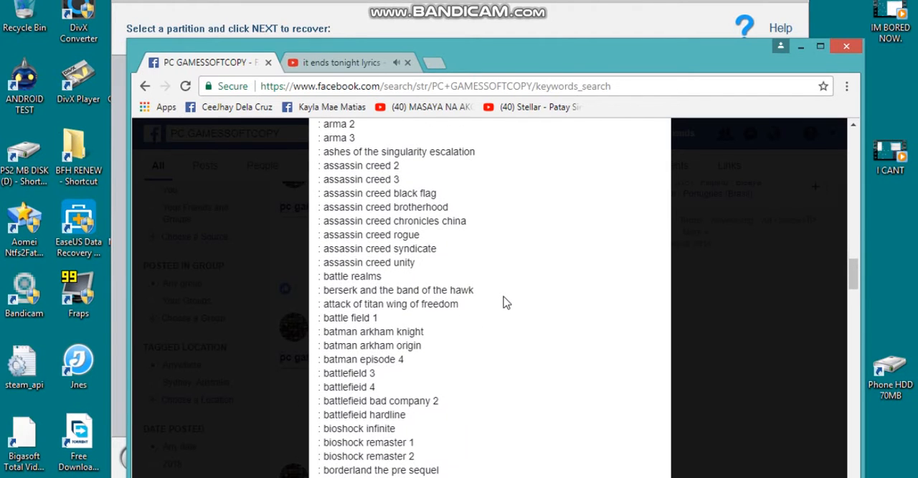
scroll("down", 3)
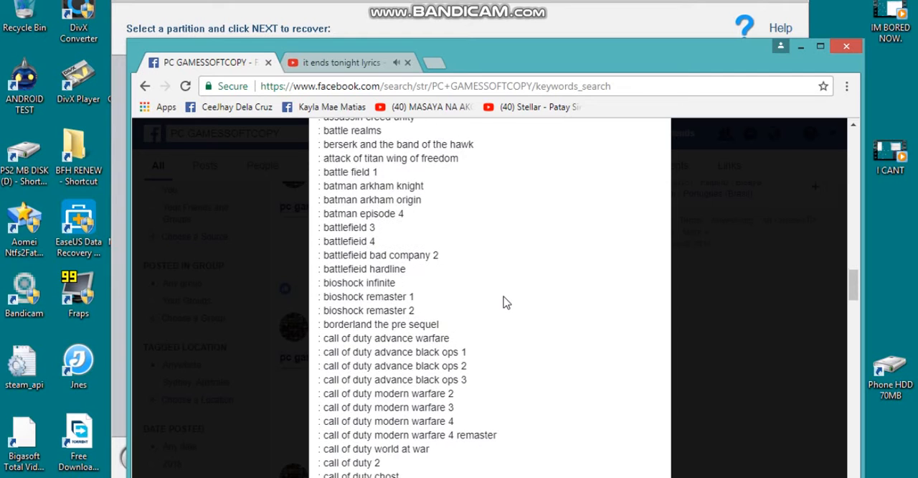
scroll("down", 3)
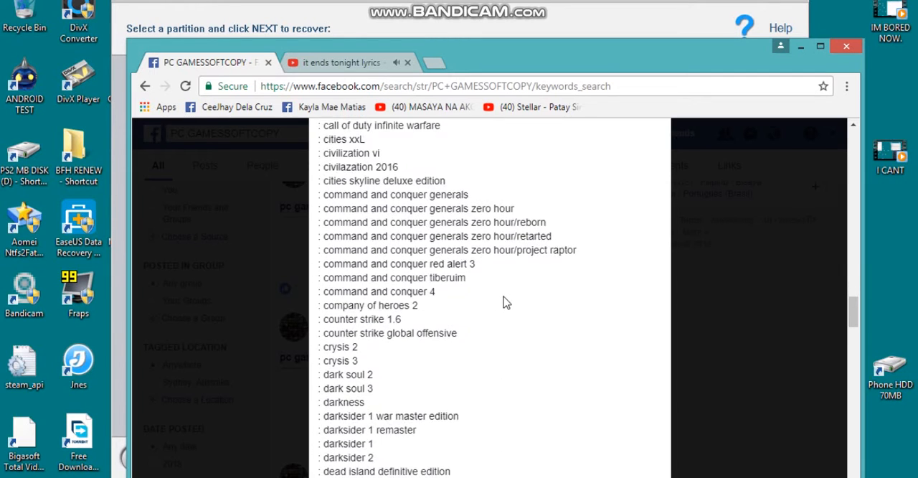
scroll("down", 3)
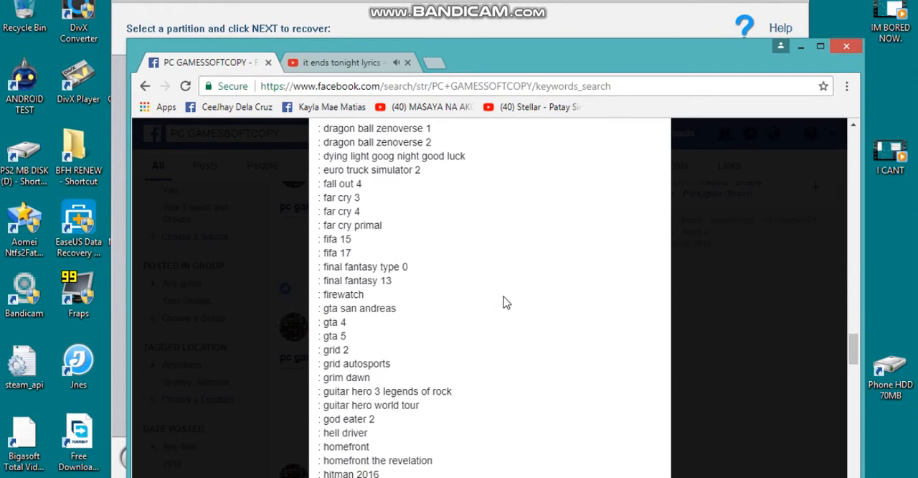
scroll("down", 3)
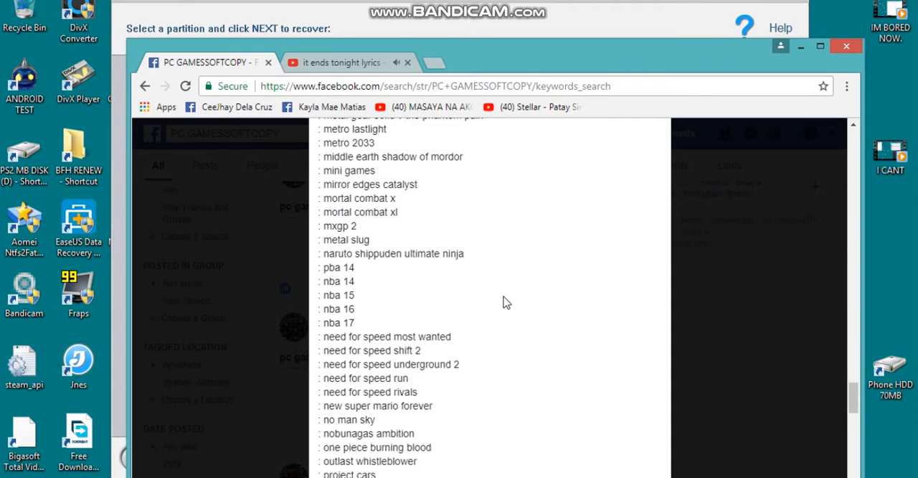
scroll("down", 3)
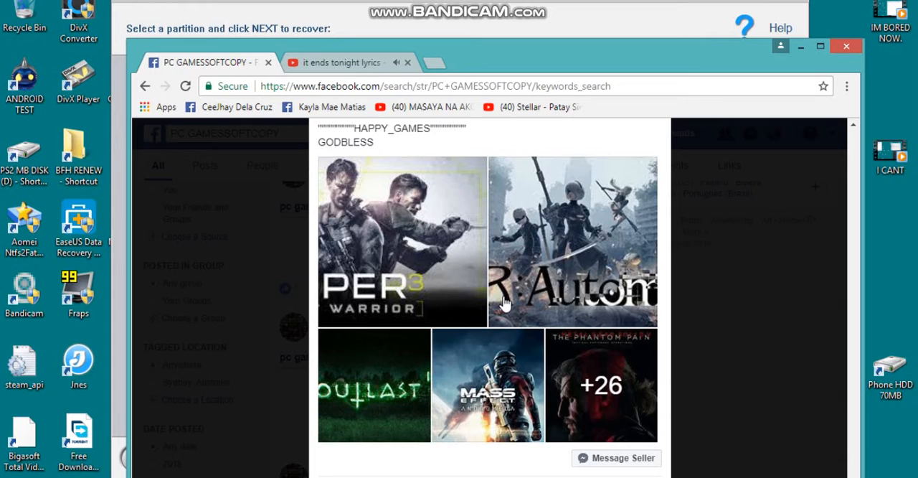
scroll("down", 3)
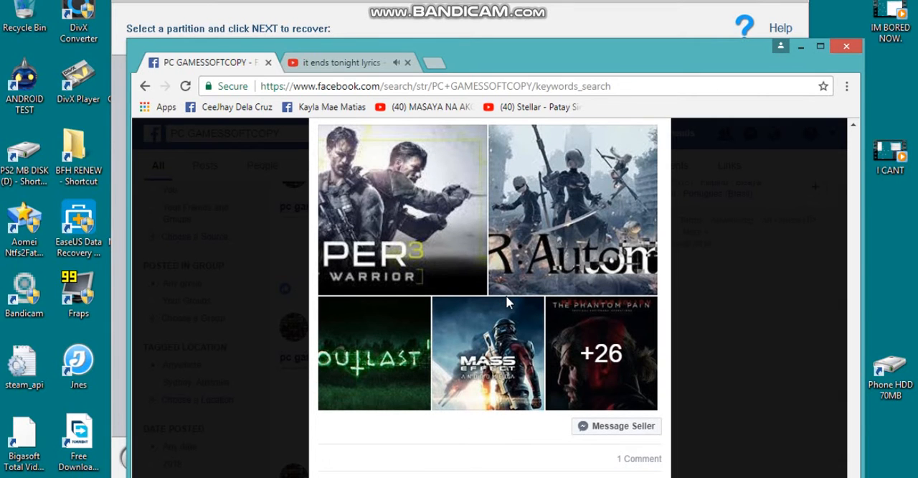
scroll("down", 3)
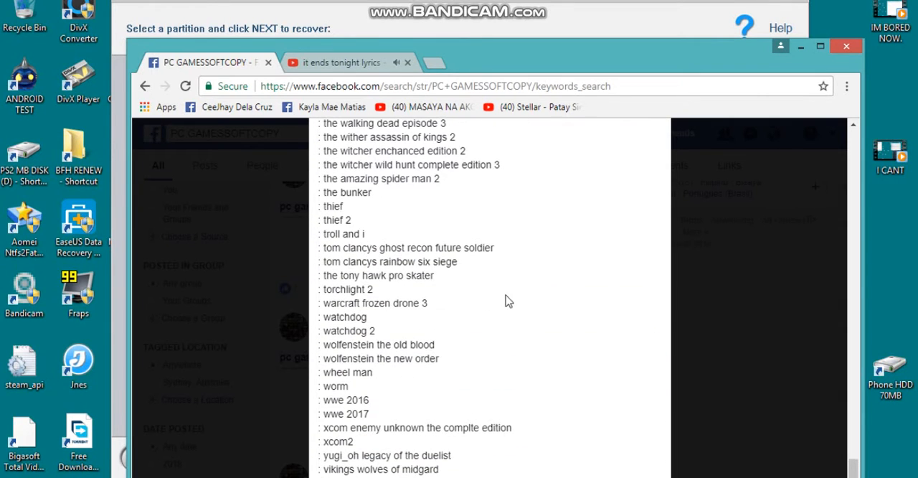
left_click(433, 63)
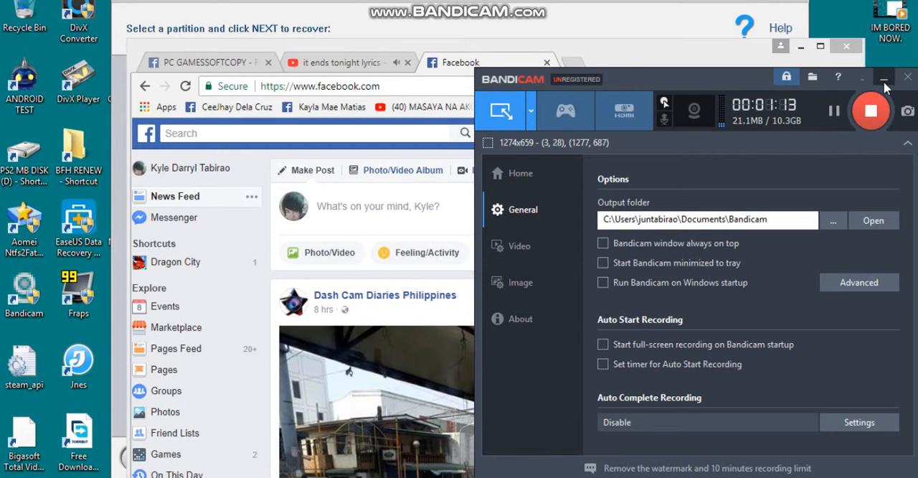
Step: Minimize the Bandicam recorder window so the Facebook feed shows
left_click(884, 76)
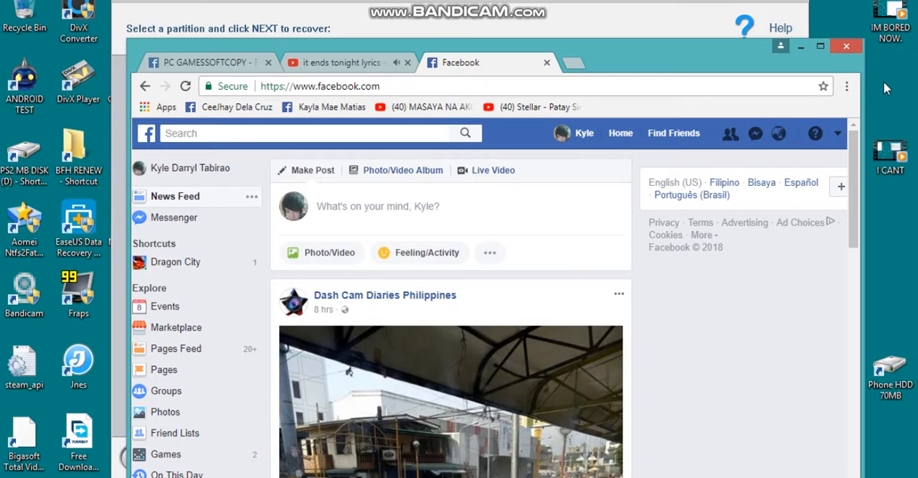
mouse_move(869, 106)
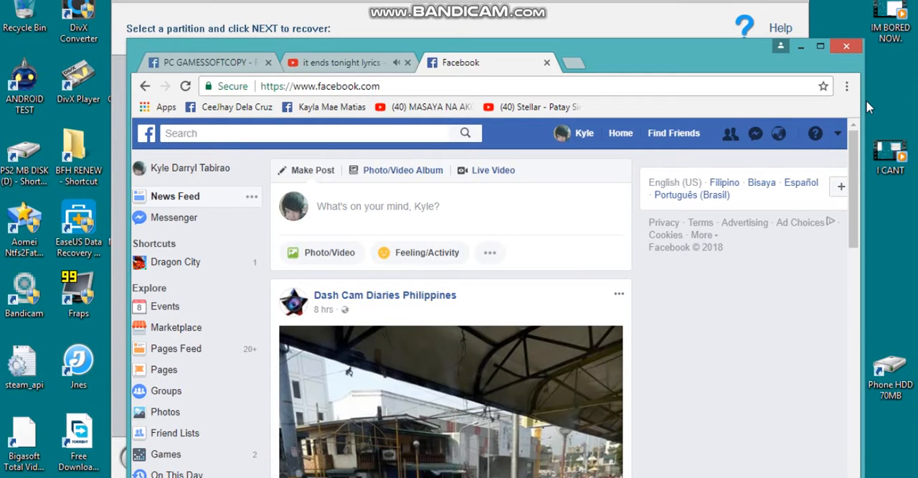
Step: Revisit the PC GAMESSOFTCOPY game list post and scroll through it
left_click(208, 63)
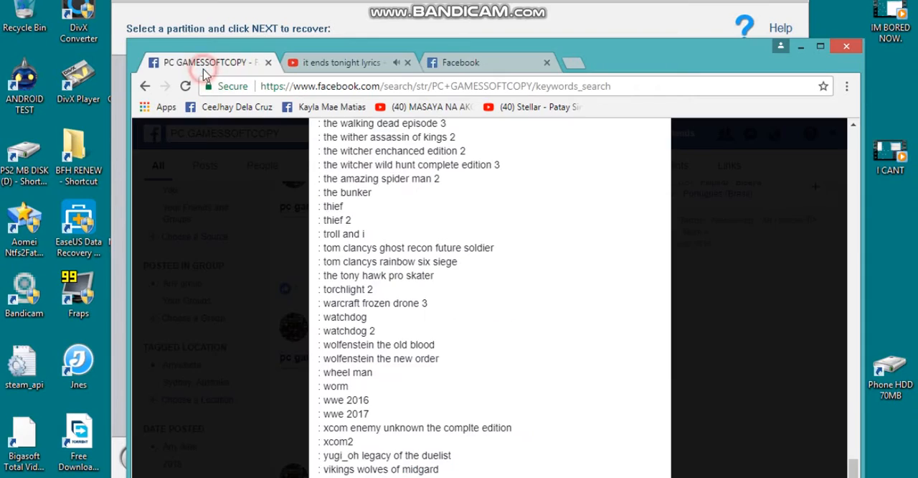
scroll("up", 3)
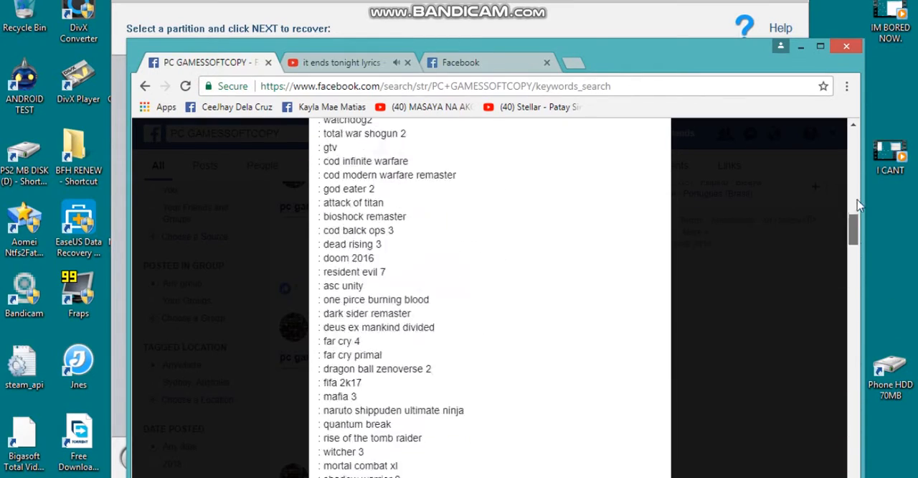
scroll("up", 3)
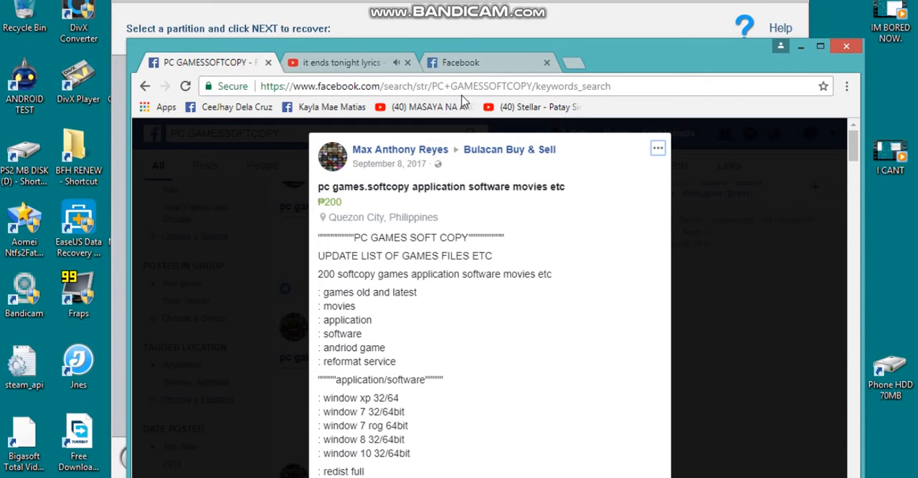
Step: Return to the Facebook news feed, peeking at and dismissing the recent searches list
left_click(459, 63)
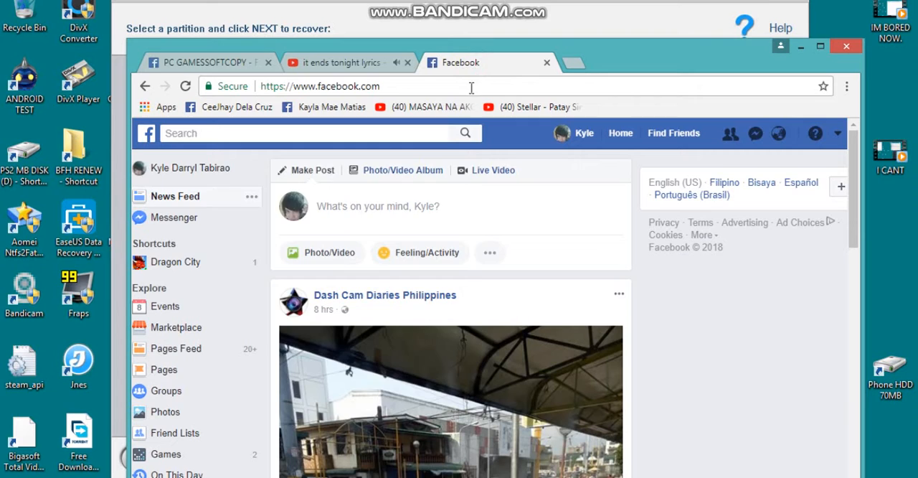
left_click(287, 132)
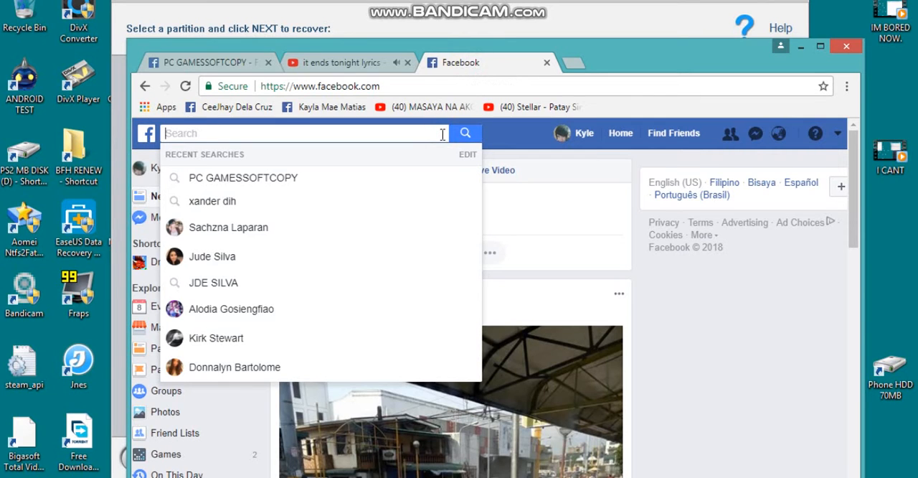
left_click(671, 316)
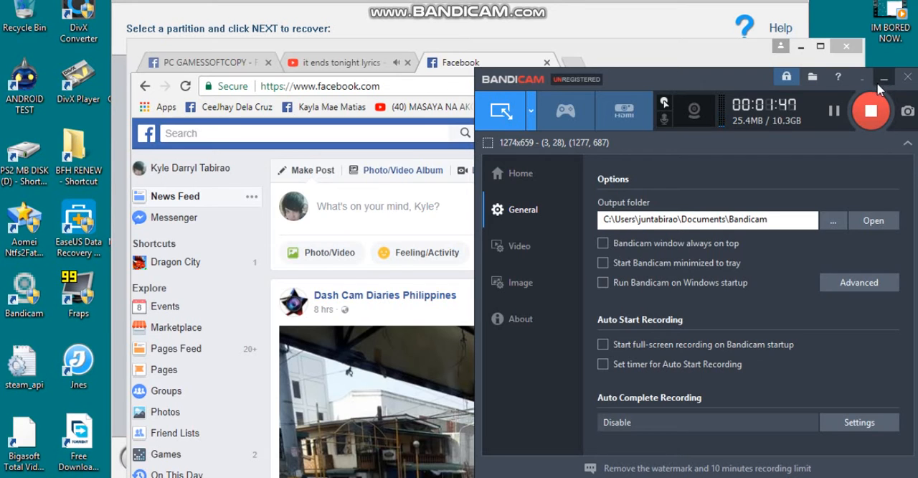
Step: Cancel the running scan of partition E and confirm stopping it
left_click(884, 79)
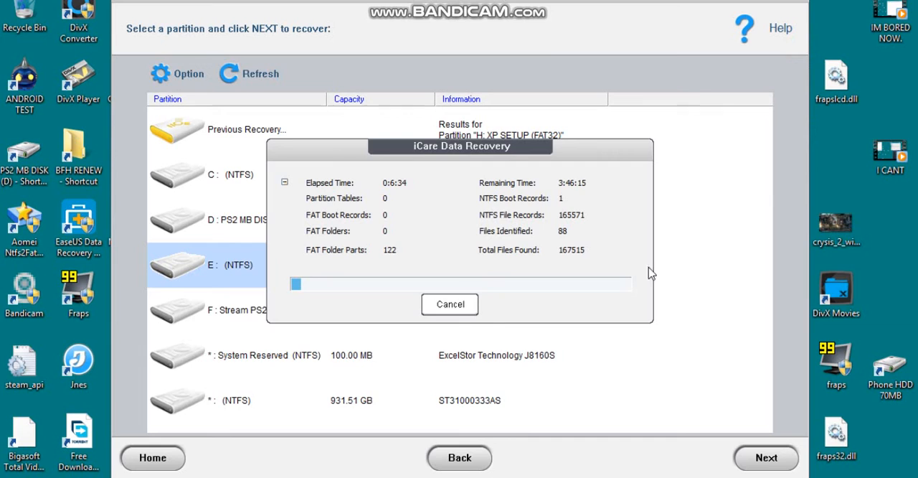
left_click(450, 304)
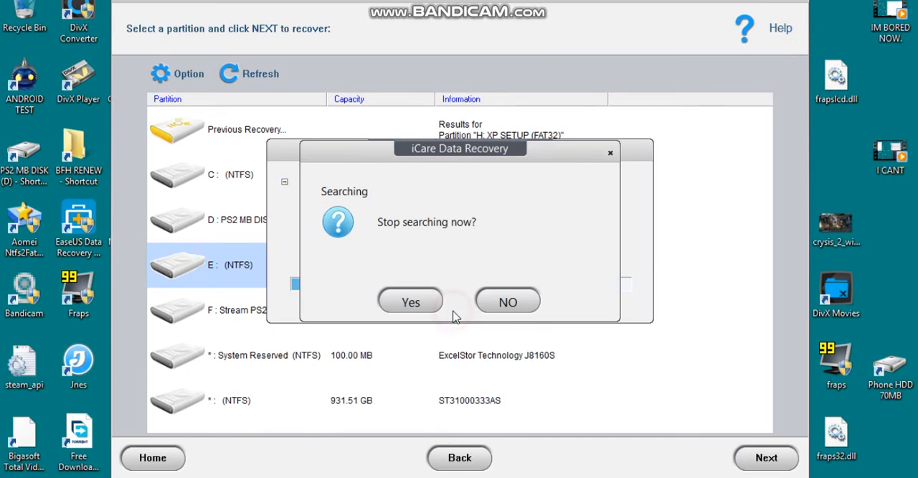
left_click(410, 301)
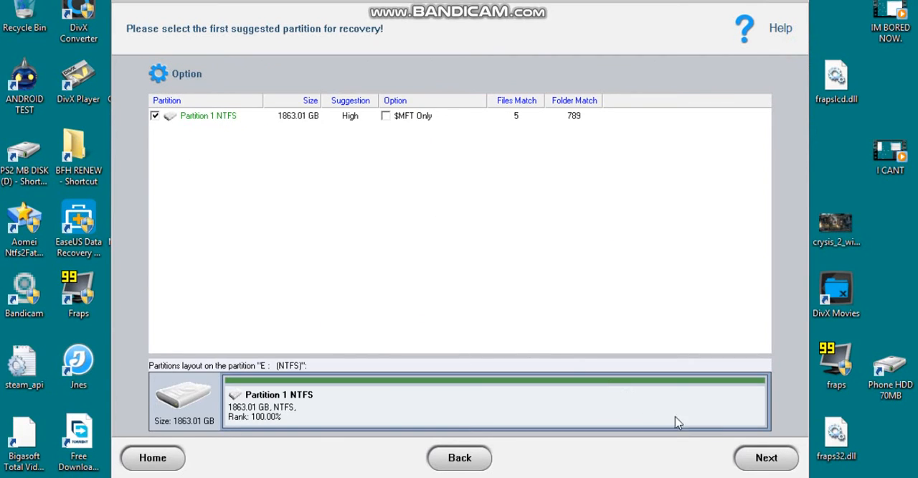
Step: Continue with Partition 1 NTFS so its directory tree of recoverable files gets built
left_click(766, 458)
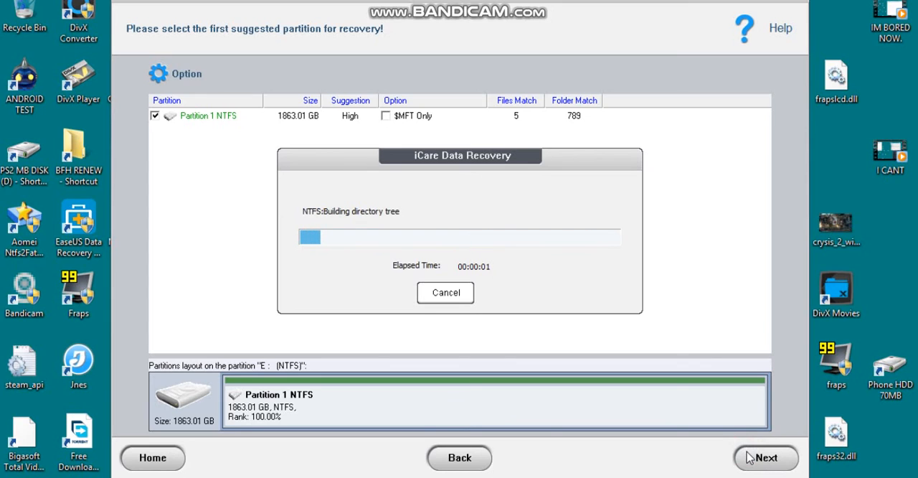
mouse_move(339, 453)
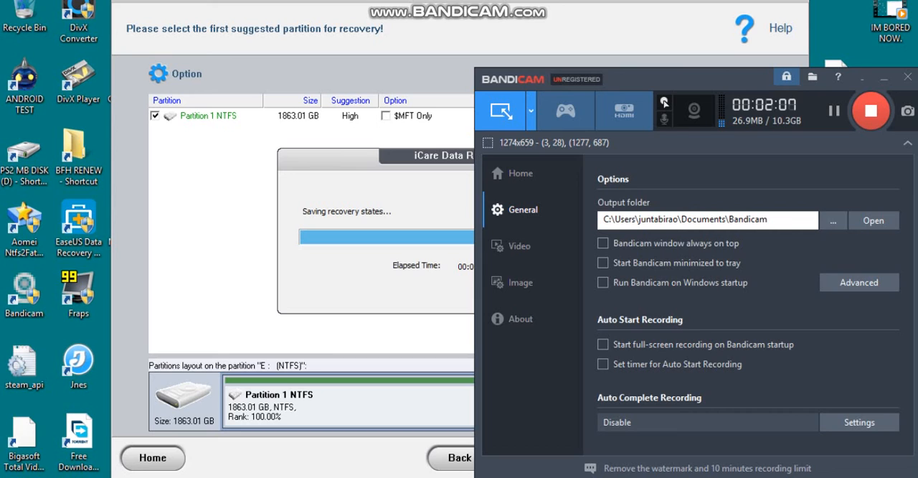
left_click(906, 76)
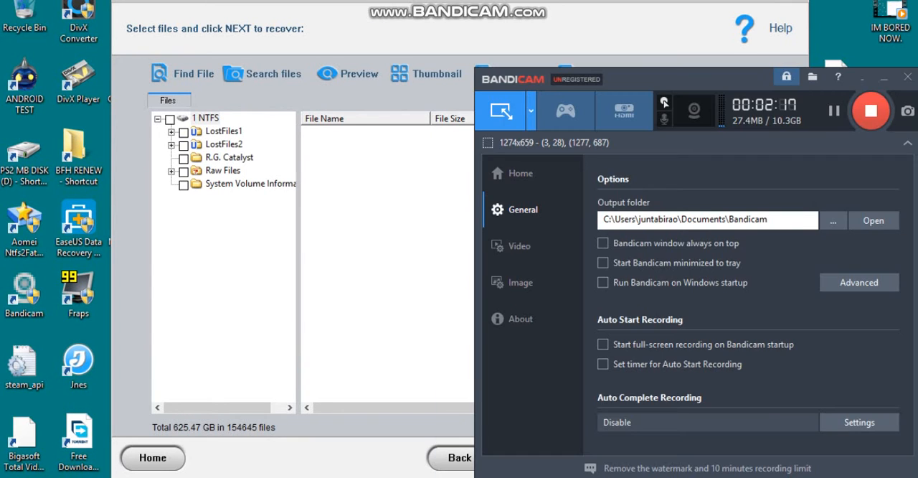
mouse_move(832, 188)
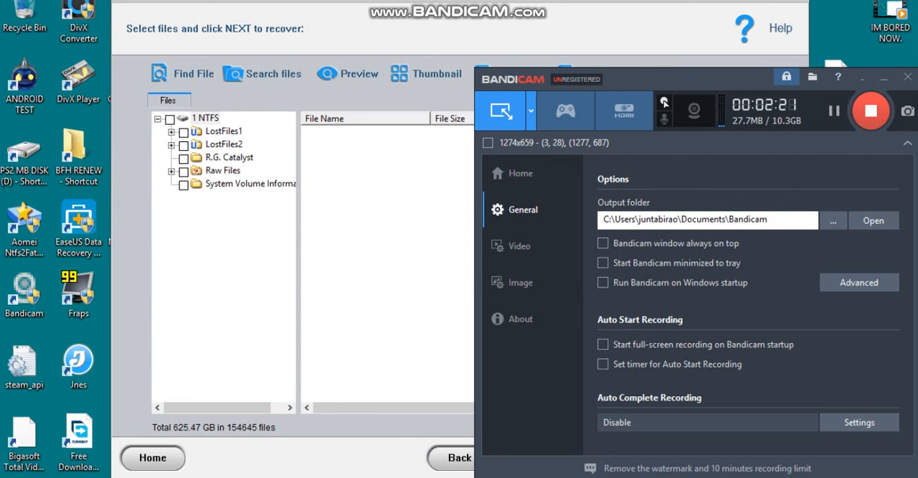
mouse_move(681, 261)
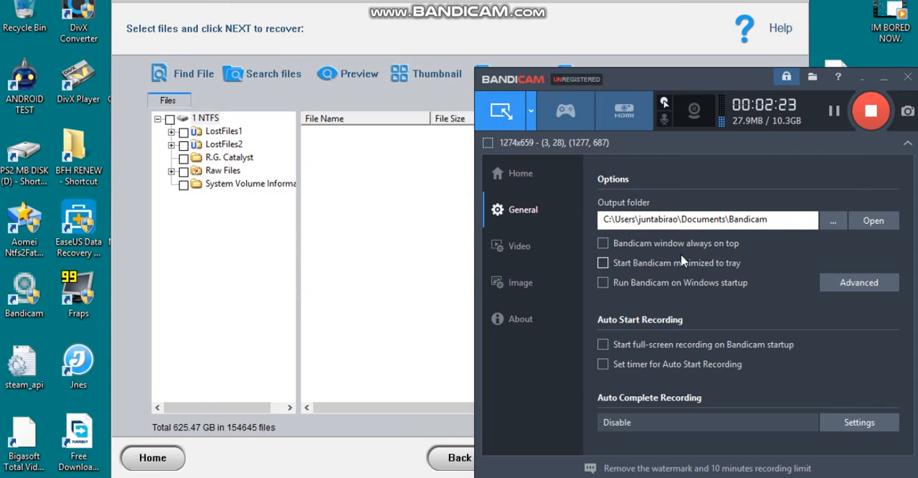